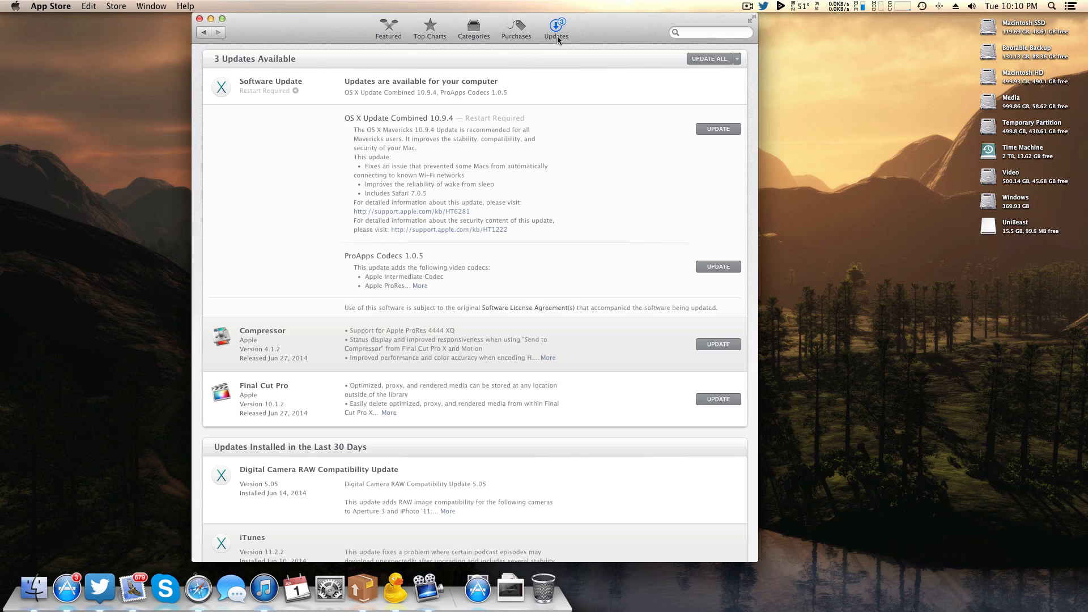
# Scroll the Updates list to show the OS X 10.9.4, Compressor and Final Cut Pro updates.
pyautogui.scroll(-3)
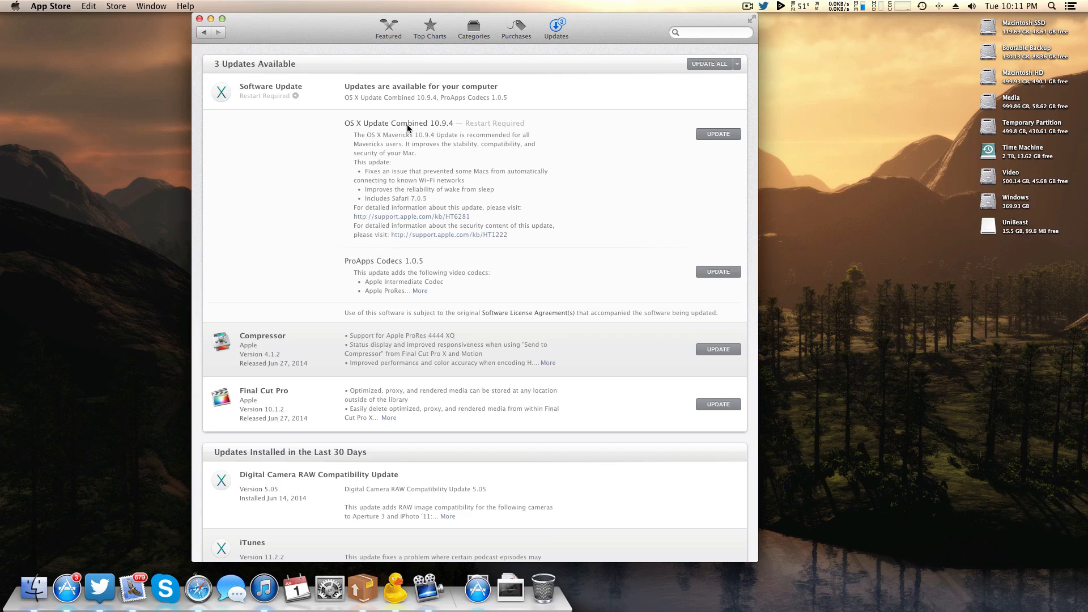
pyautogui.moveTo(418, 189)
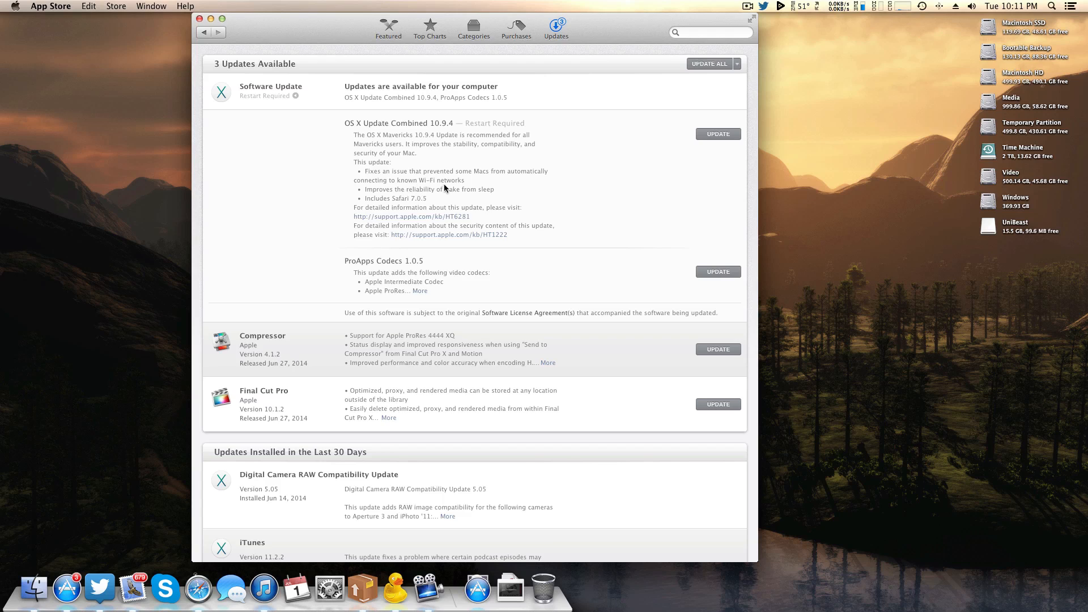
pyautogui.moveTo(499, 198)
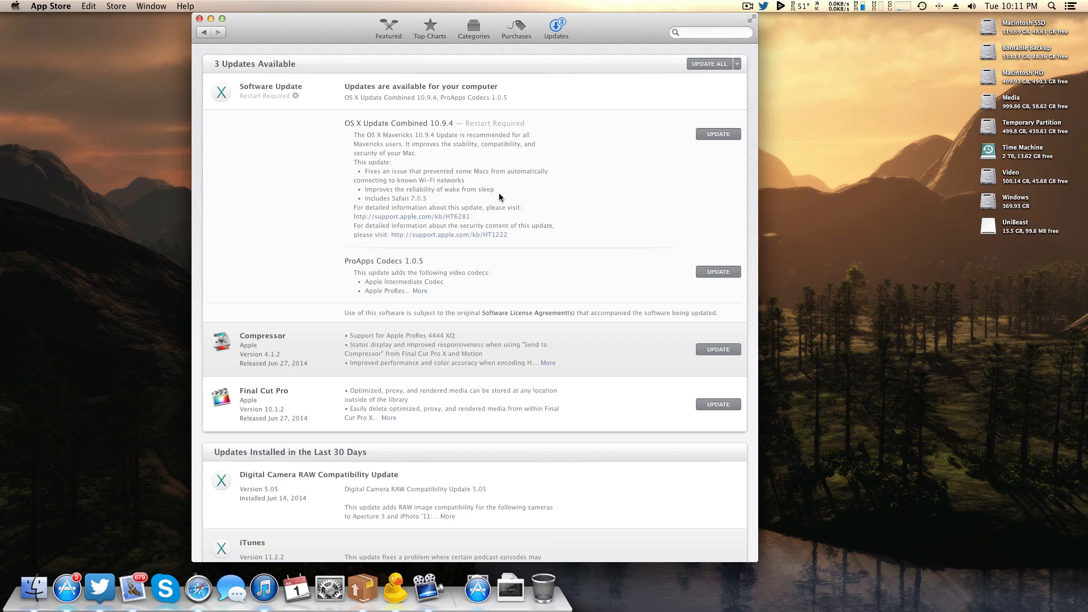
pyautogui.moveTo(405, 206)
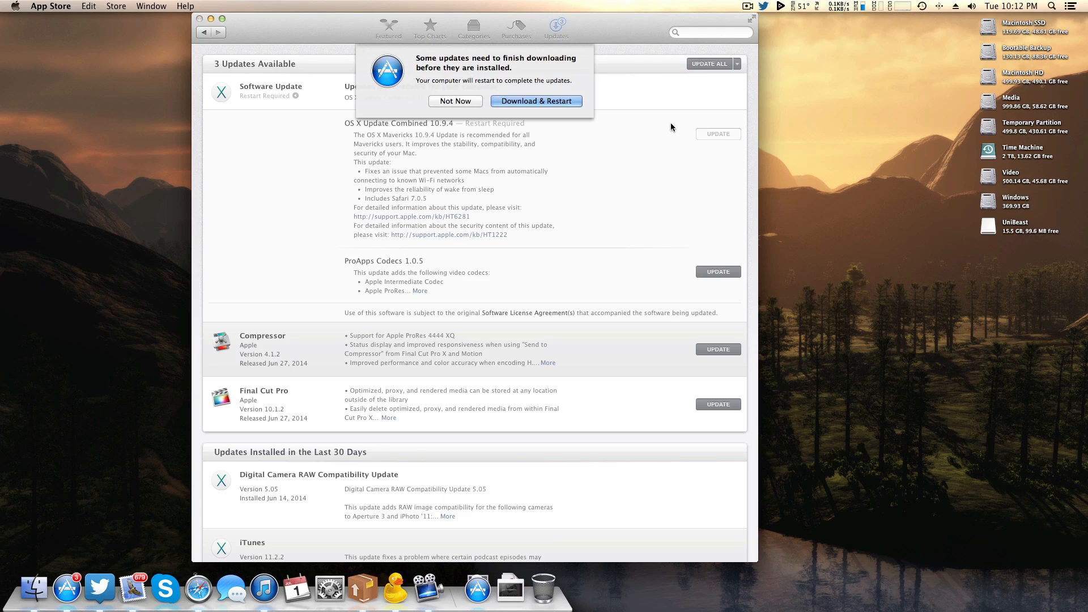
# Download the OS X 10.9.4 combined update and confirm restarting to install it.
pyautogui.click(535, 101)
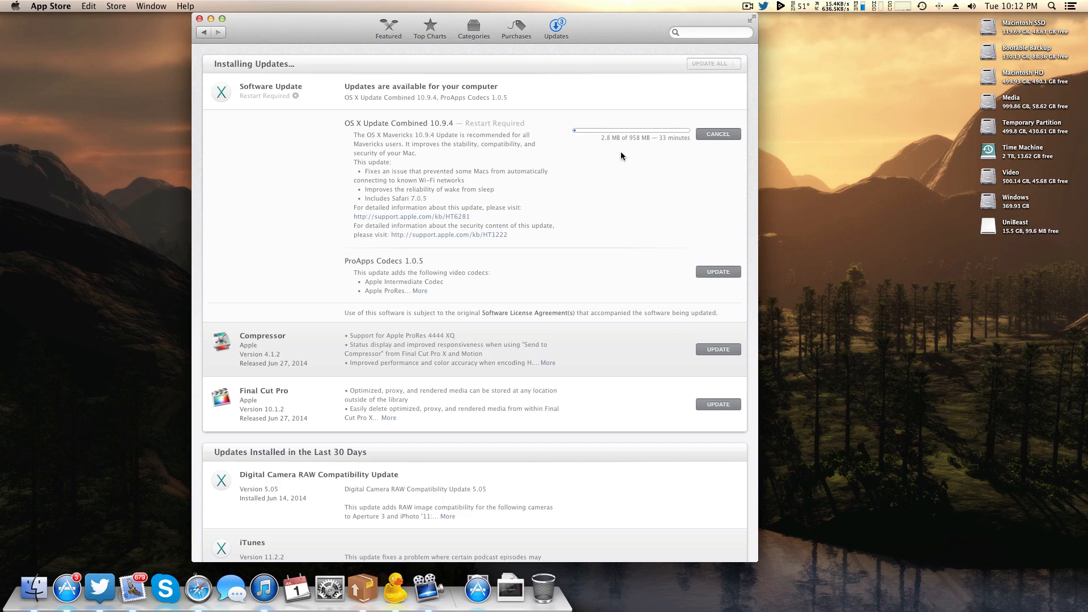
pyautogui.moveTo(633, 148)
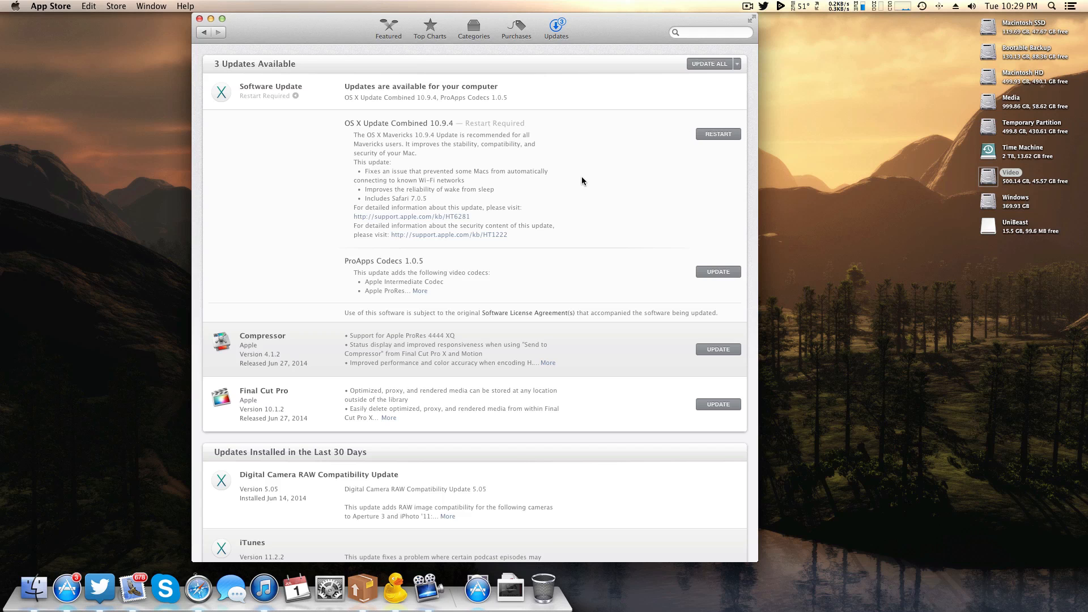
pyautogui.click(718, 133)
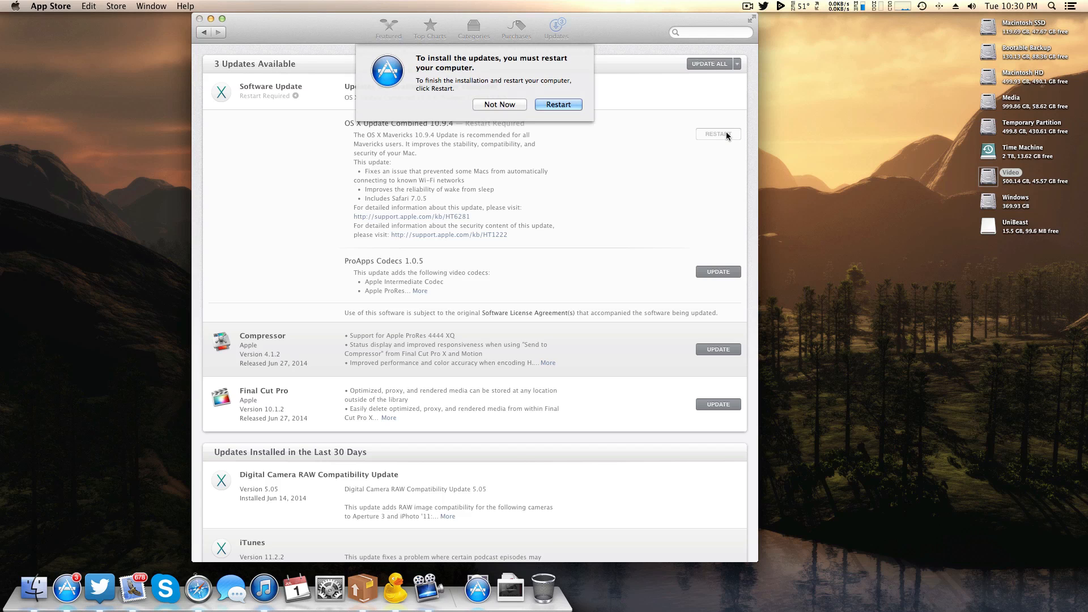
pyautogui.click(557, 105)
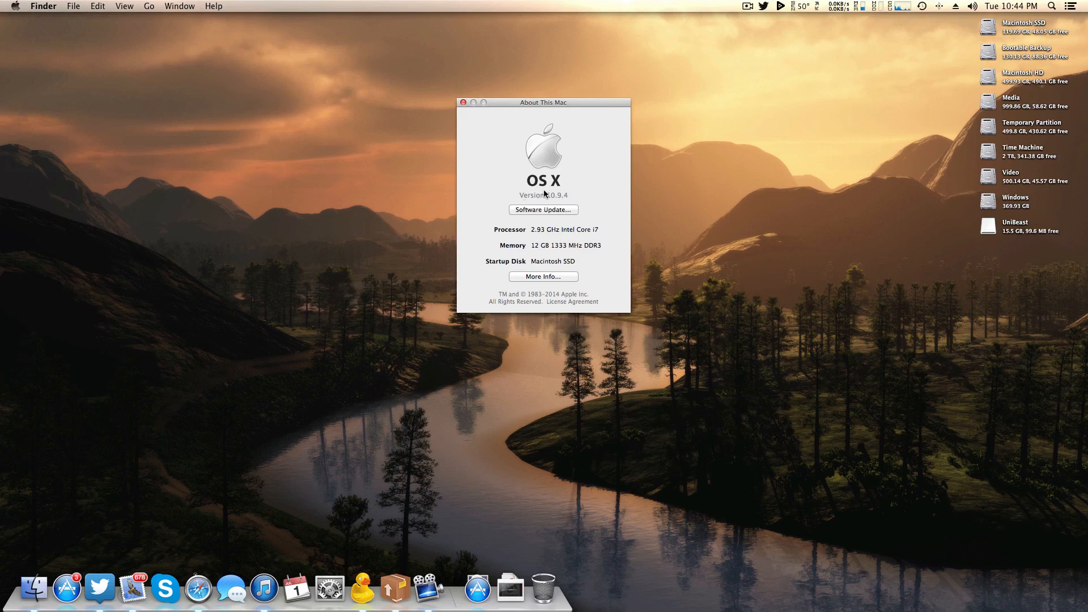
pyautogui.moveTo(572, 172)
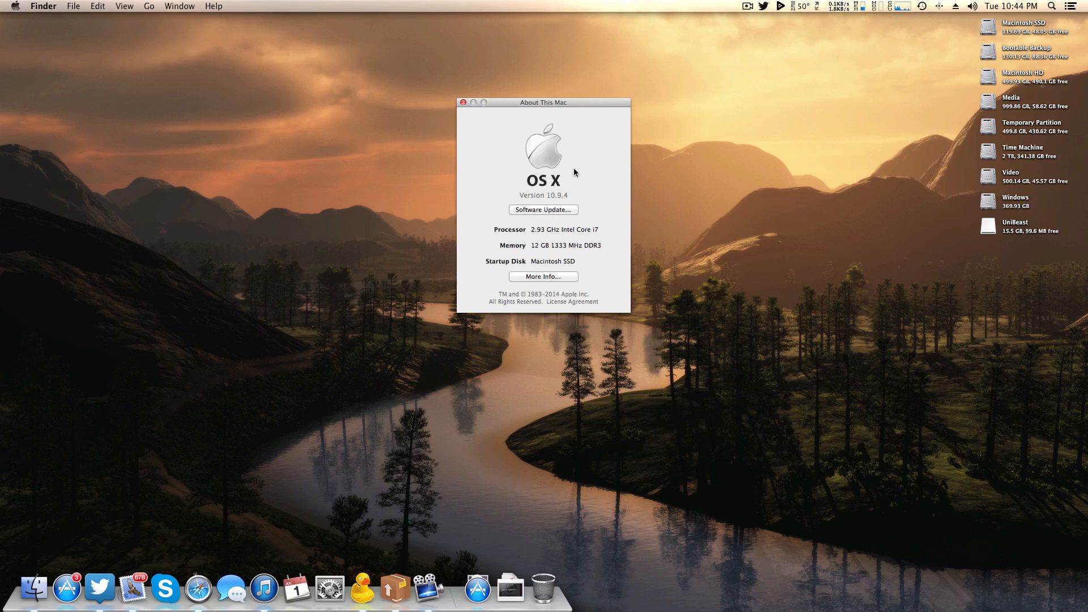
# Close About This Mac, check sound devices, and review the 10.9.4 (13E28) system overview.
pyautogui.click(463, 102)
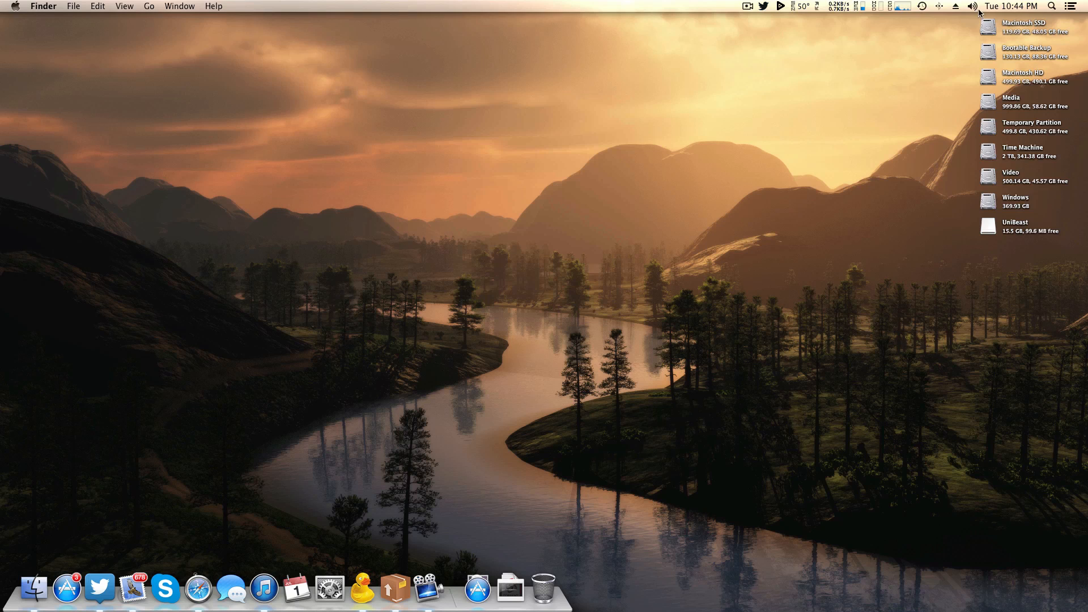
pyautogui.click(972, 6)
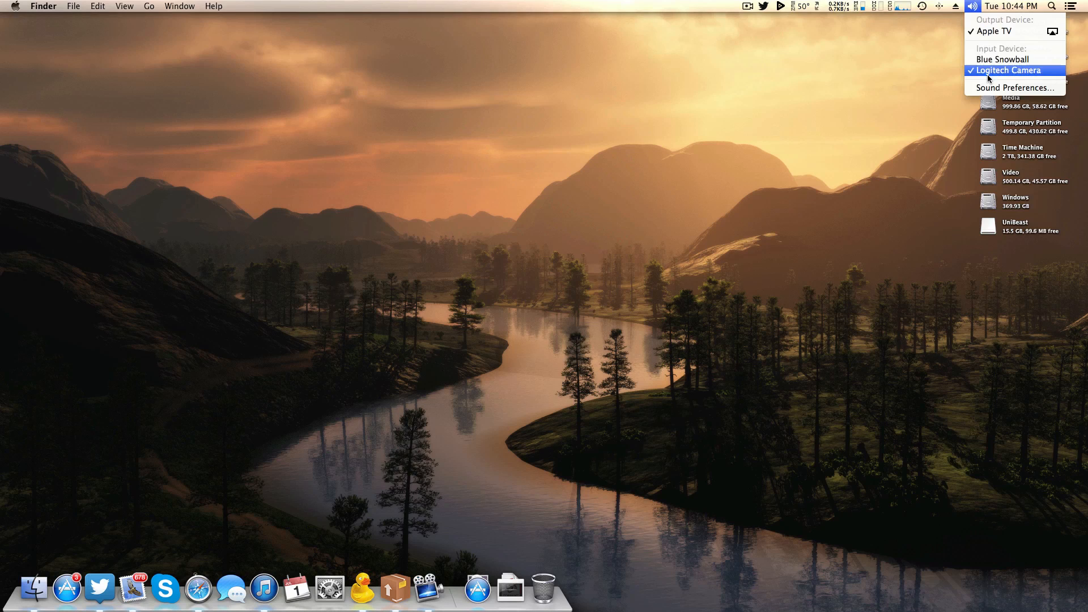
pyautogui.moveTo(1003, 59)
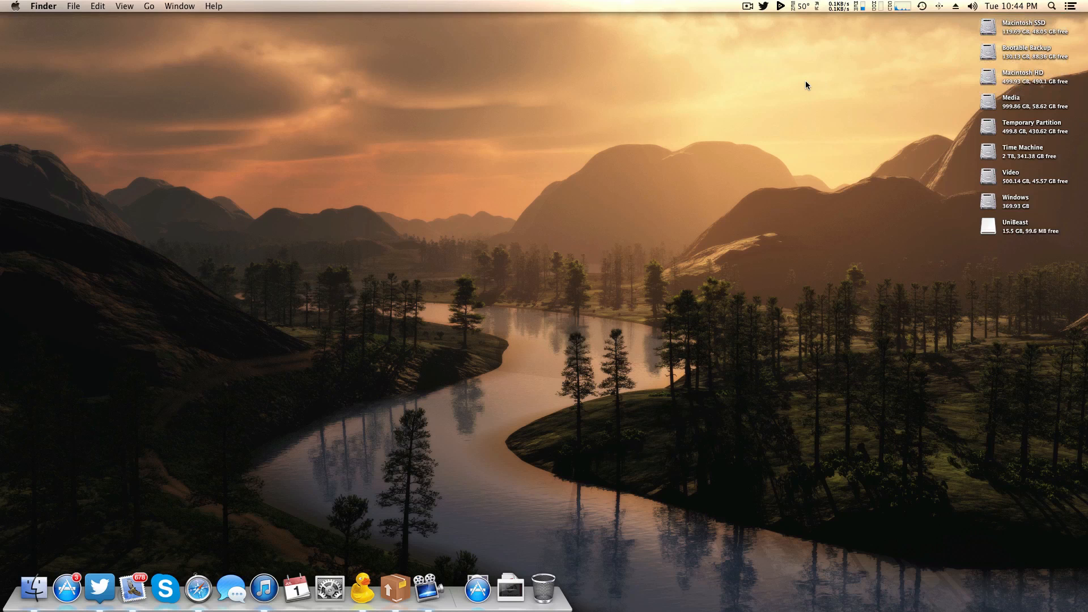
pyautogui.click(13, 7)
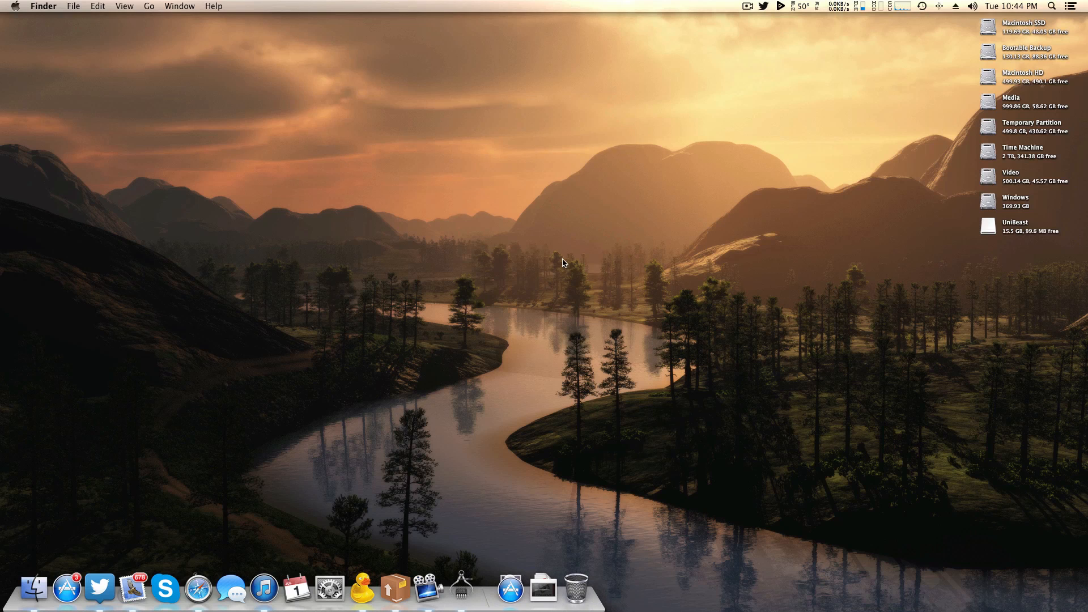
pyautogui.click(13, 6)
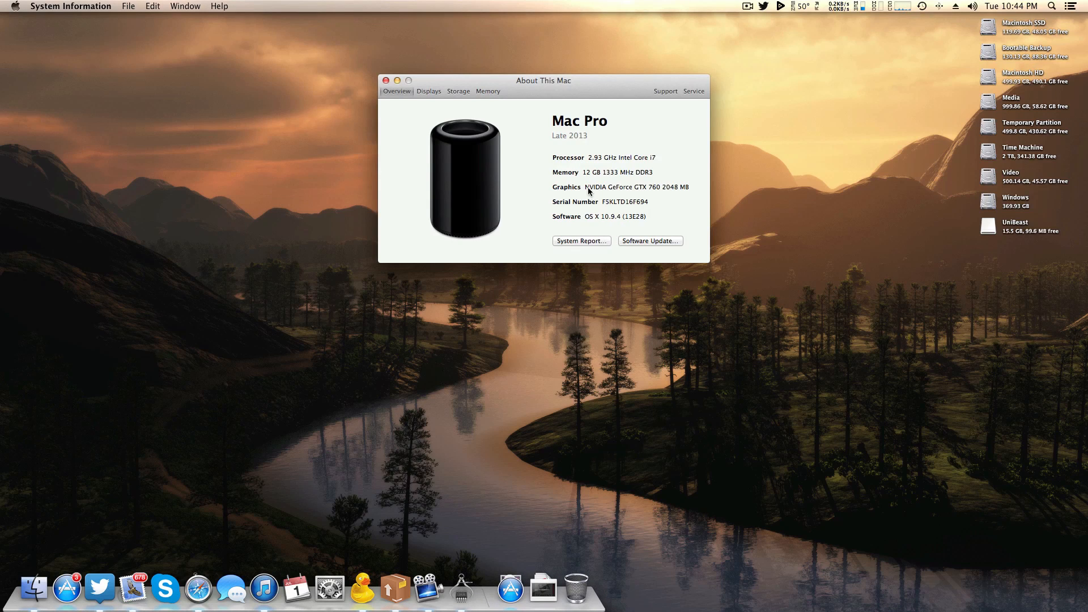
pyautogui.click(386, 80)
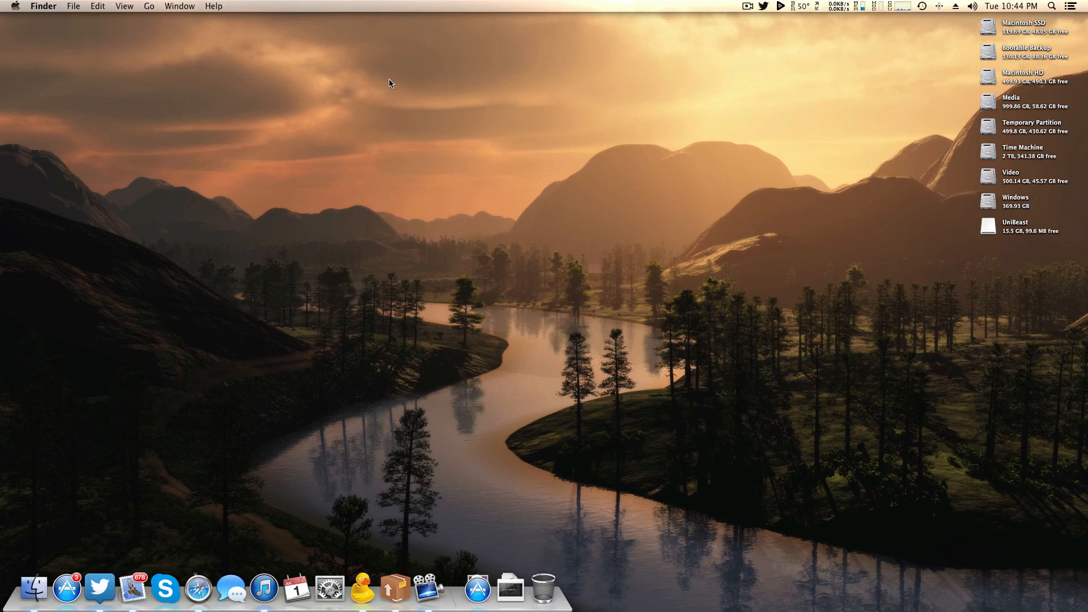
pyautogui.moveTo(502, 163)
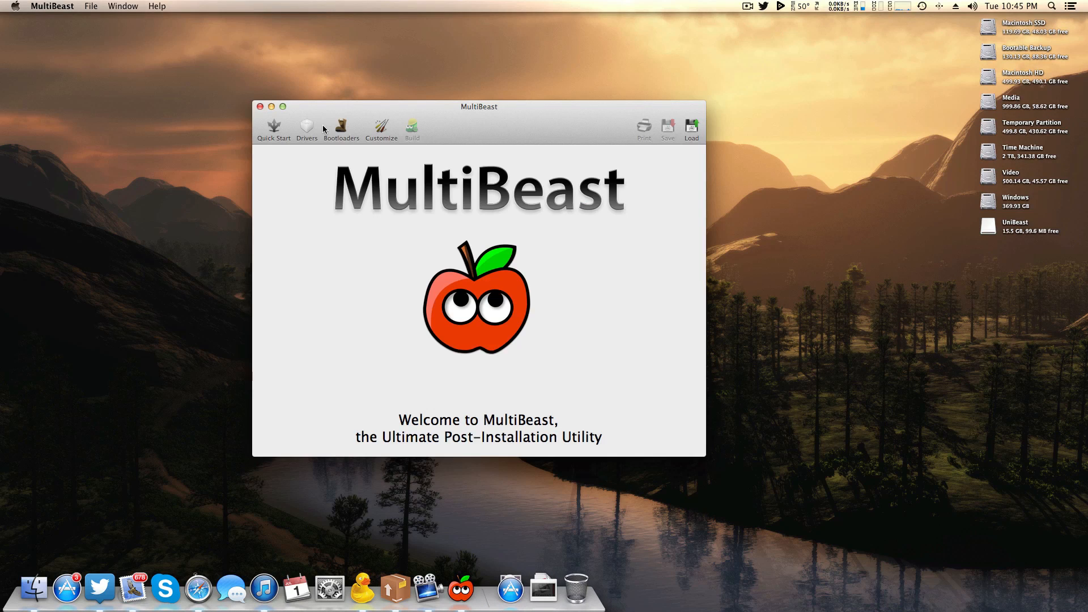
# Select the ALC889 driver under Audio > Realtek ALCxxx > With DSDT.
pyautogui.click(306, 129)
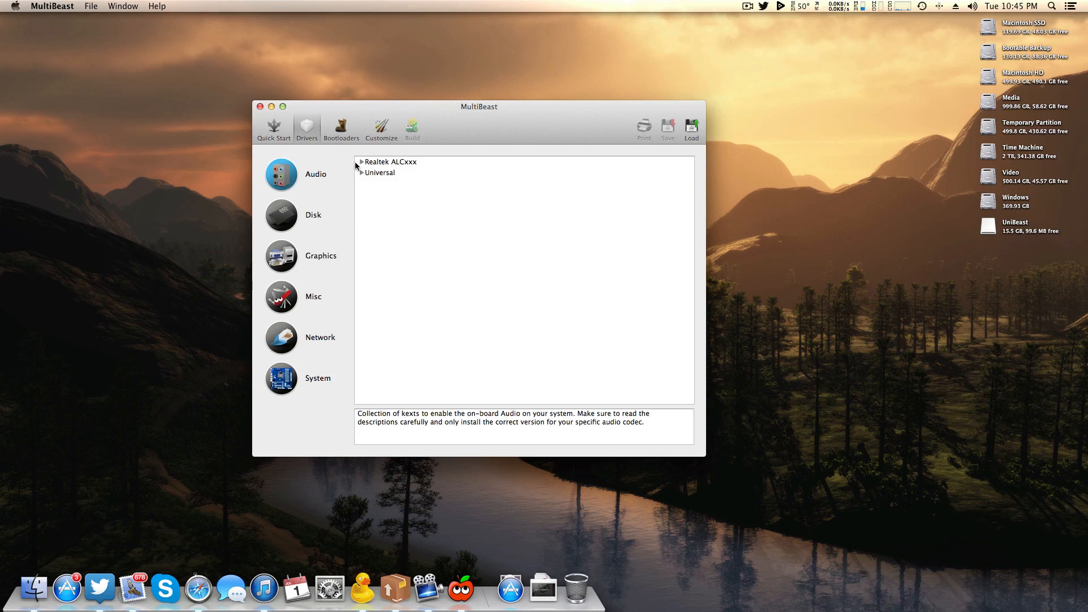
pyautogui.click(361, 162)
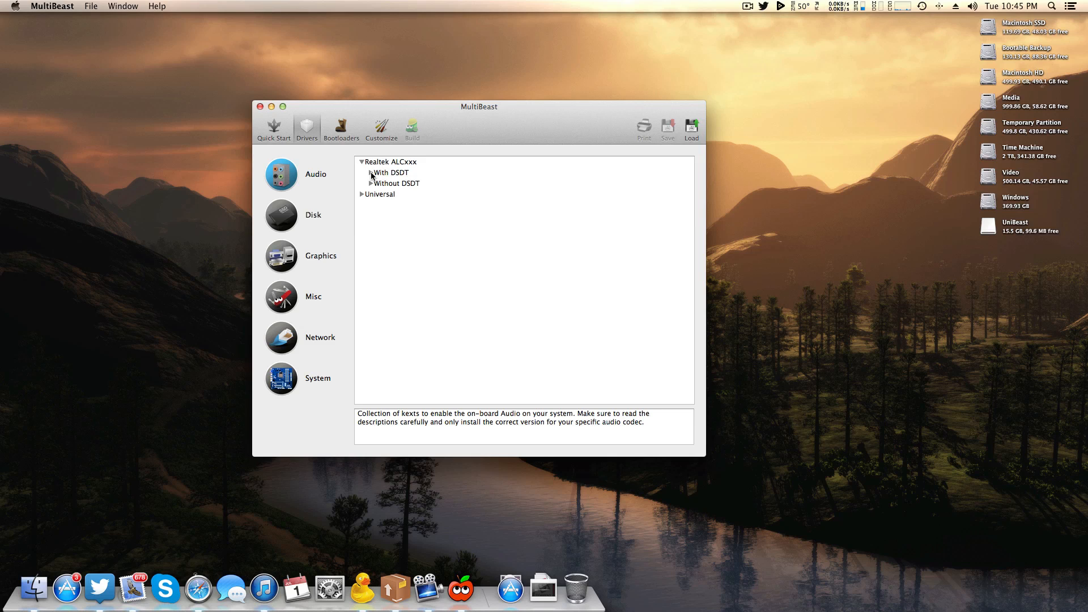
pyautogui.click(371, 173)
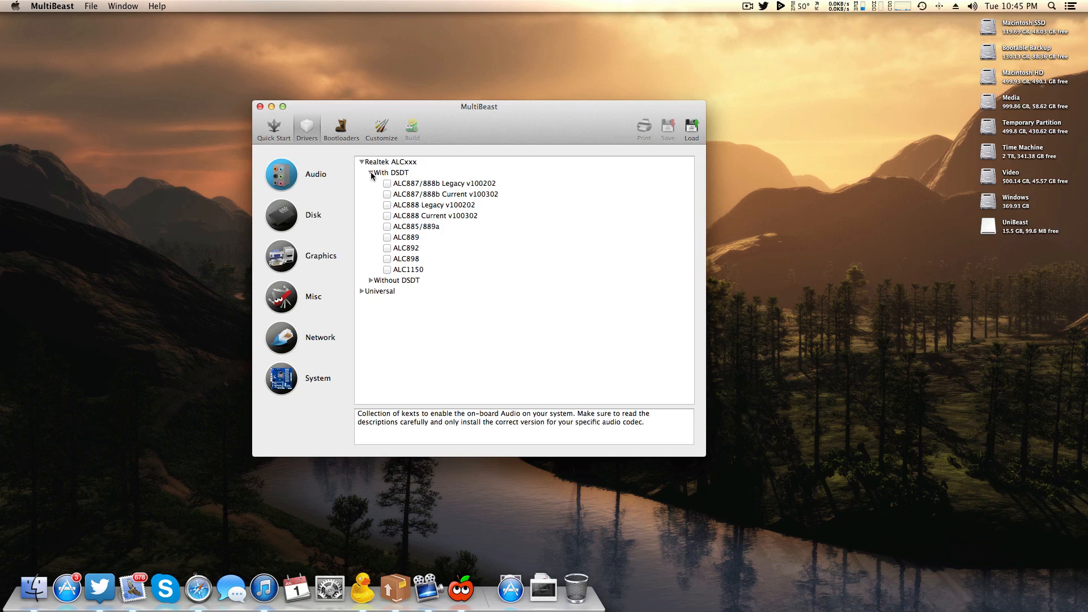
pyautogui.click(371, 172)
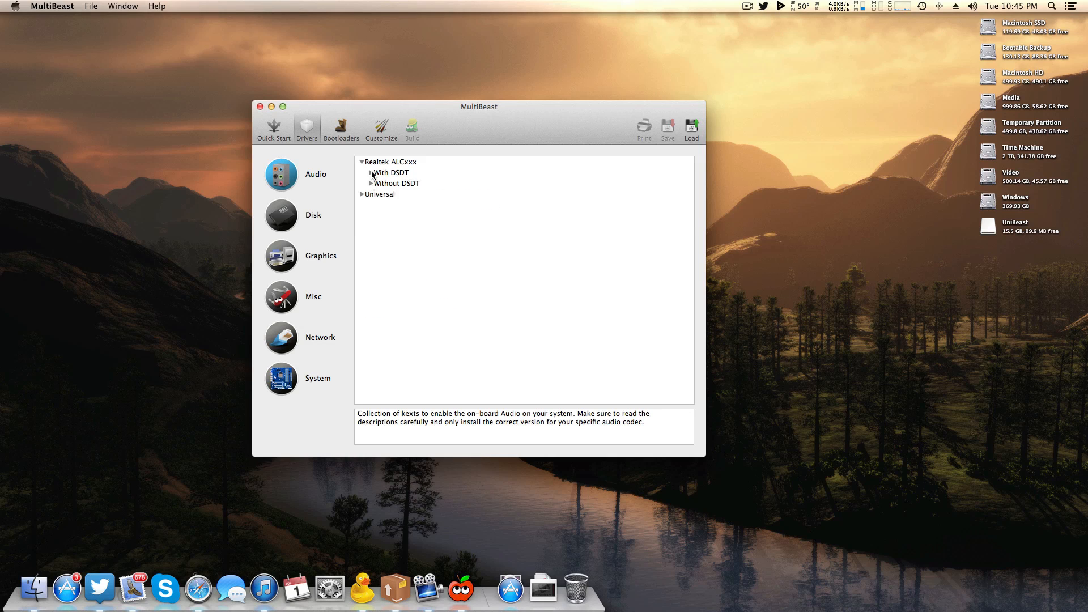
pyautogui.click(372, 173)
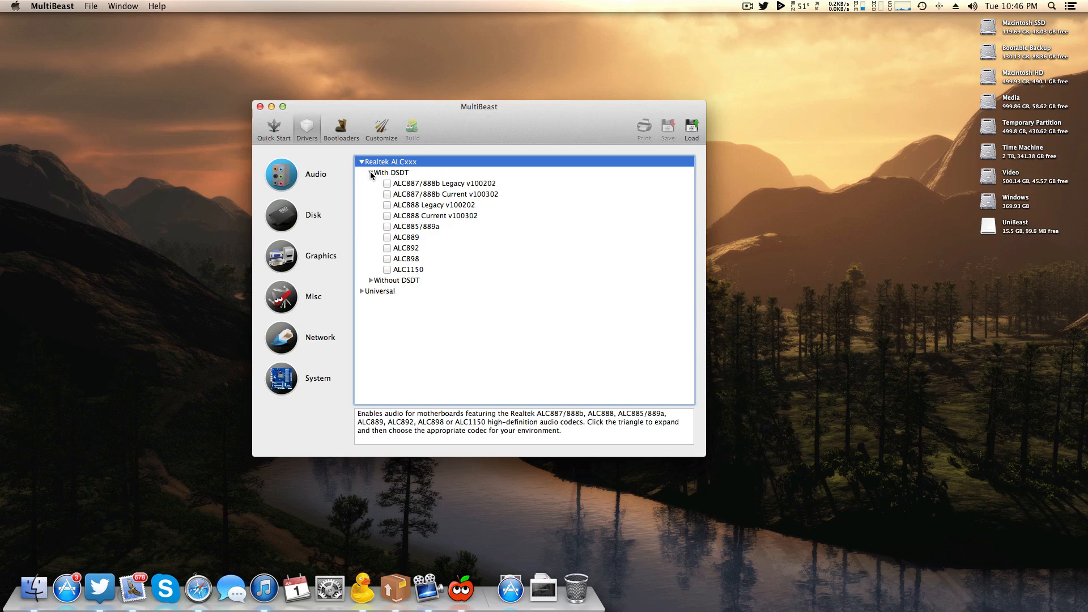
pyautogui.moveTo(380, 237)
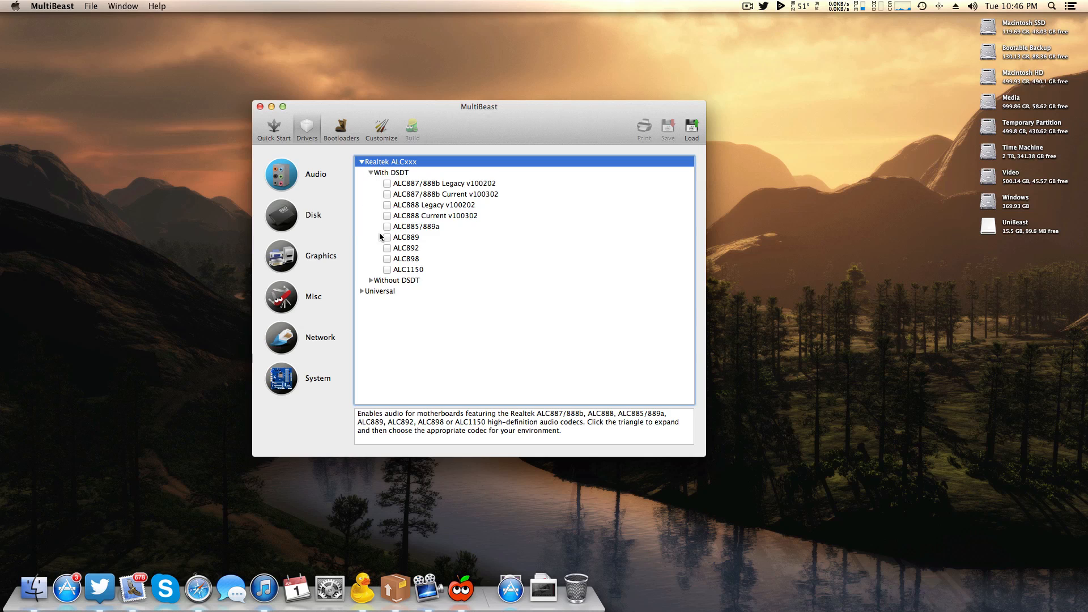
pyautogui.click(387, 237)
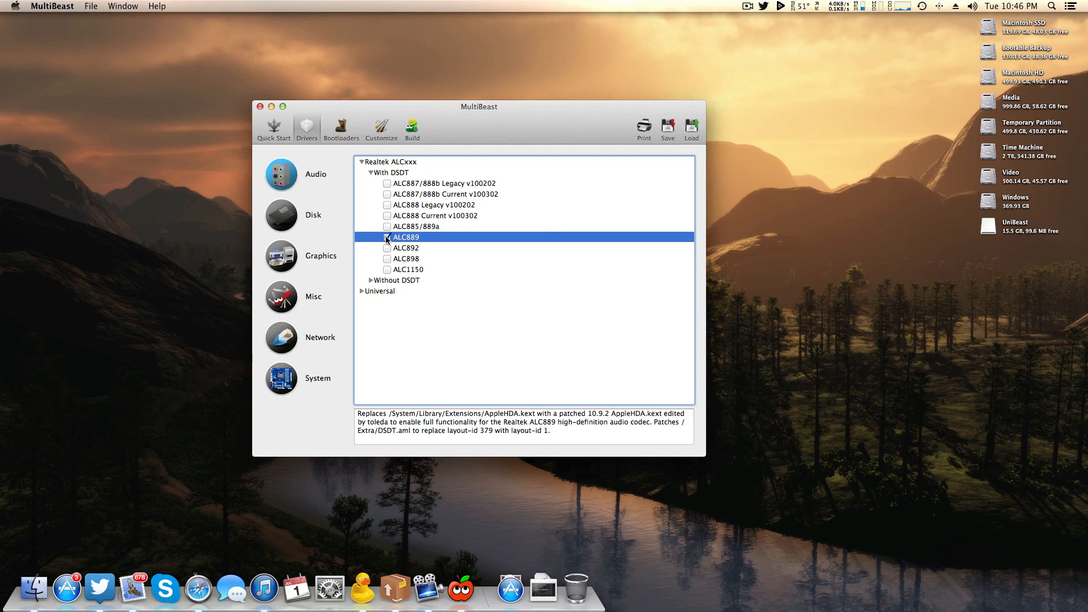
pyautogui.click(387, 236)
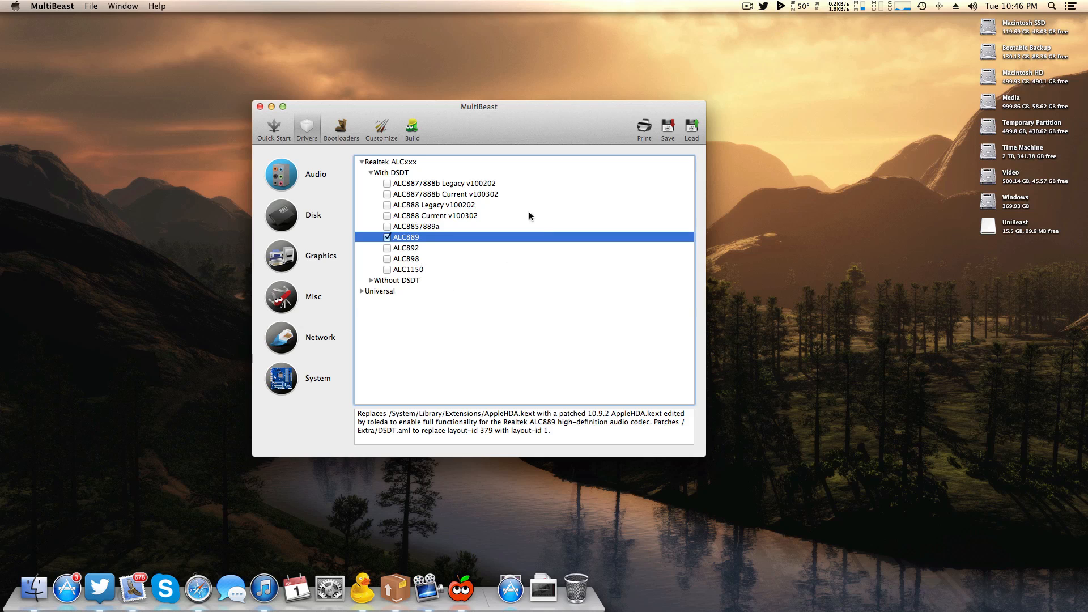
pyautogui.moveTo(387, 245)
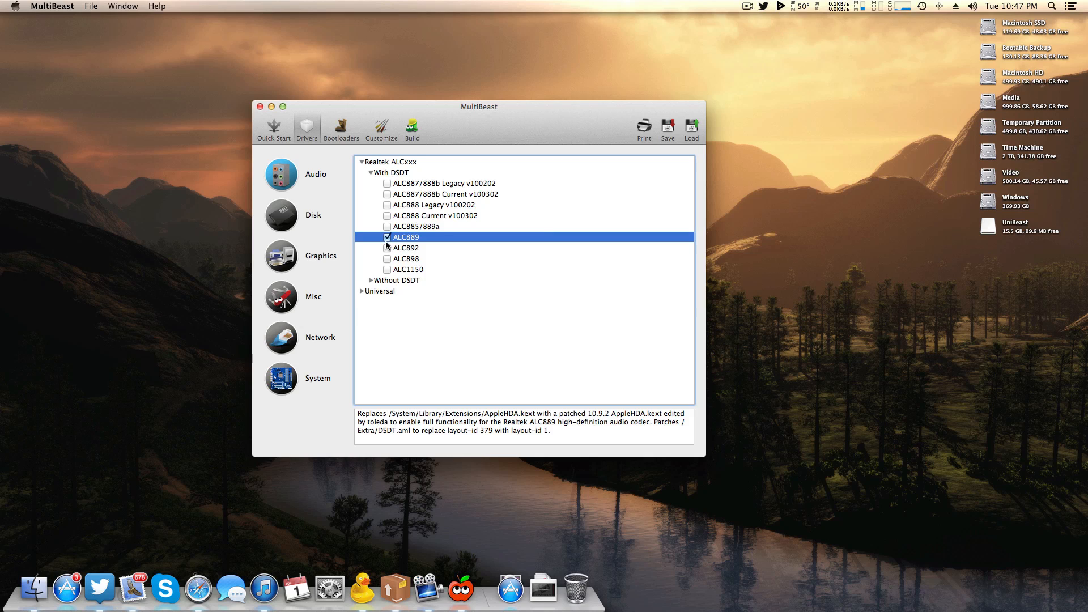
# Install the ALC889 build to Macintosh SSD, agreeing to the license.
pyautogui.click(412, 129)
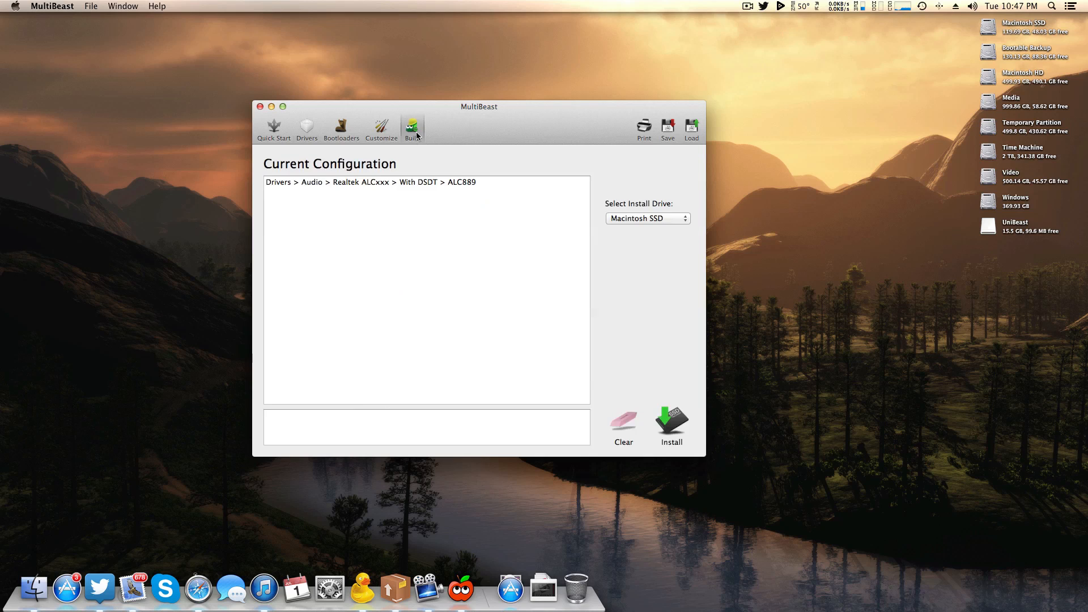
pyautogui.click(670, 421)
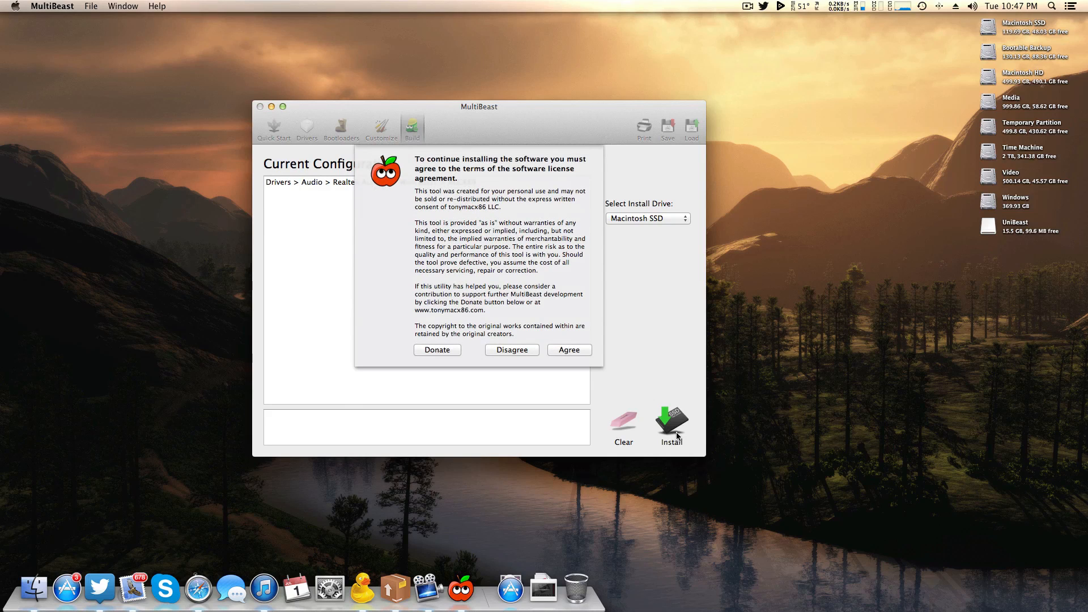
pyautogui.click(569, 350)
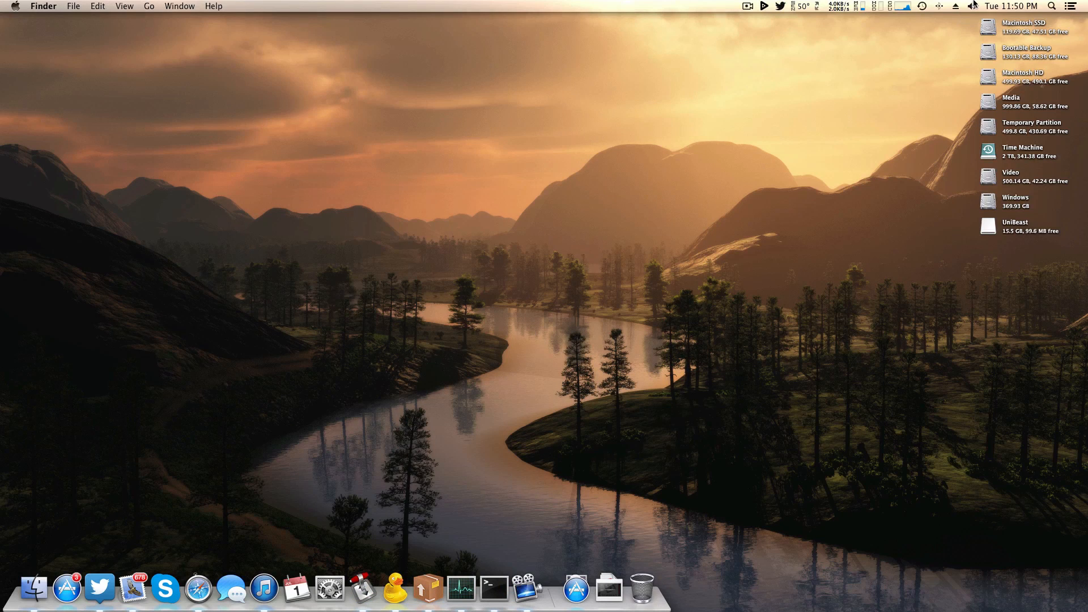
pyautogui.click(971, 7)
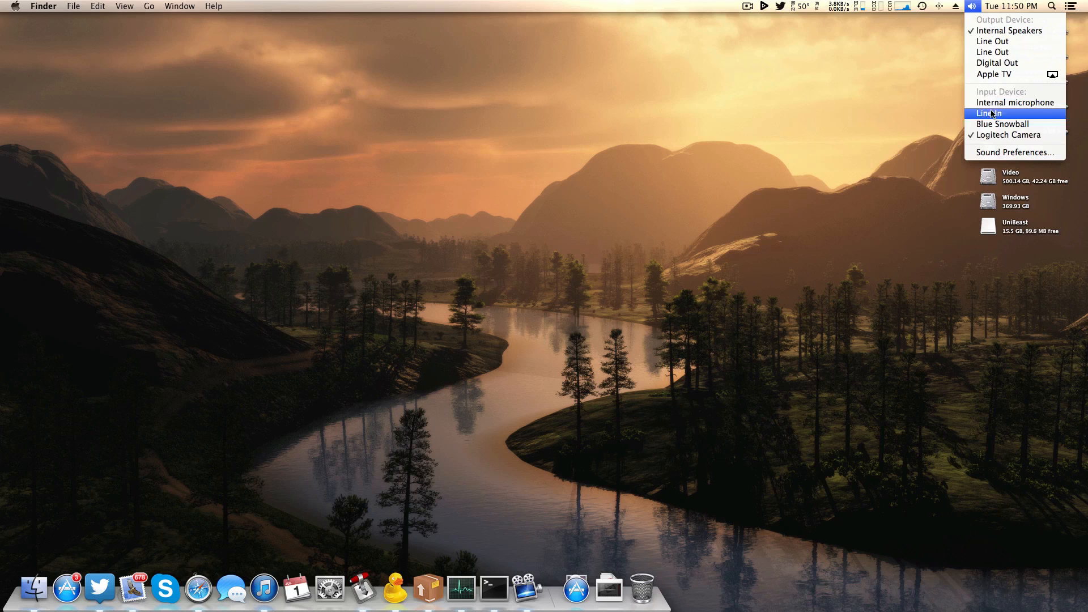
pyautogui.click(14, 7)
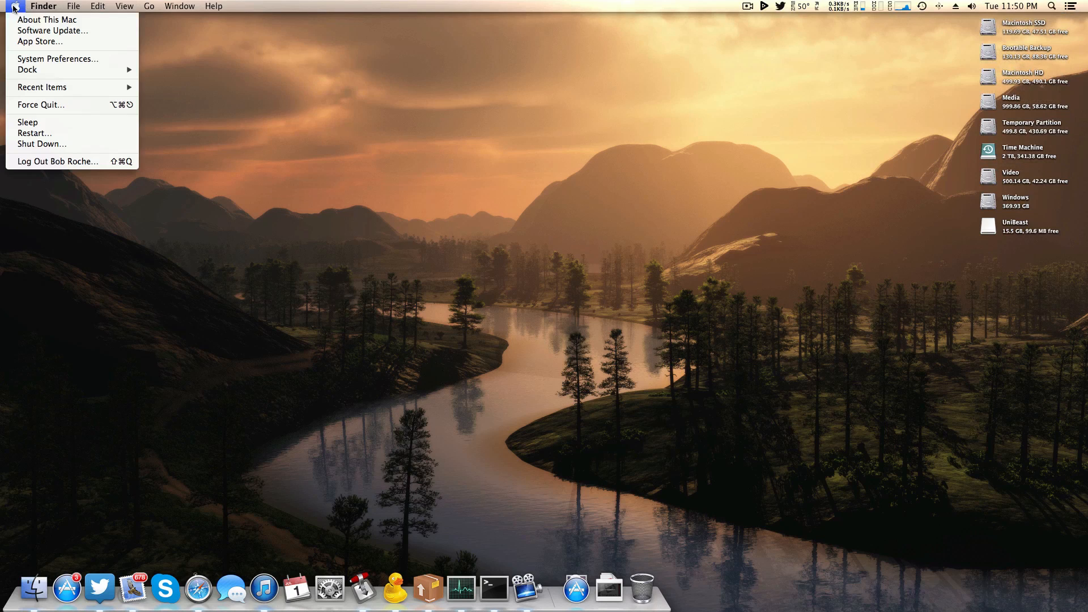
pyautogui.click(46, 20)
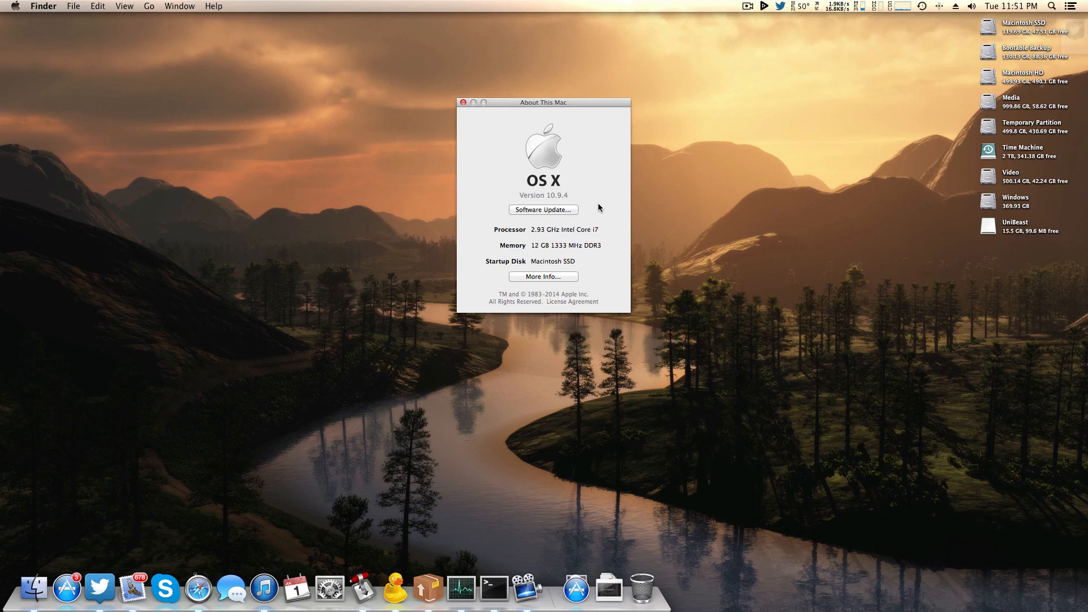
pyautogui.click(463, 102)
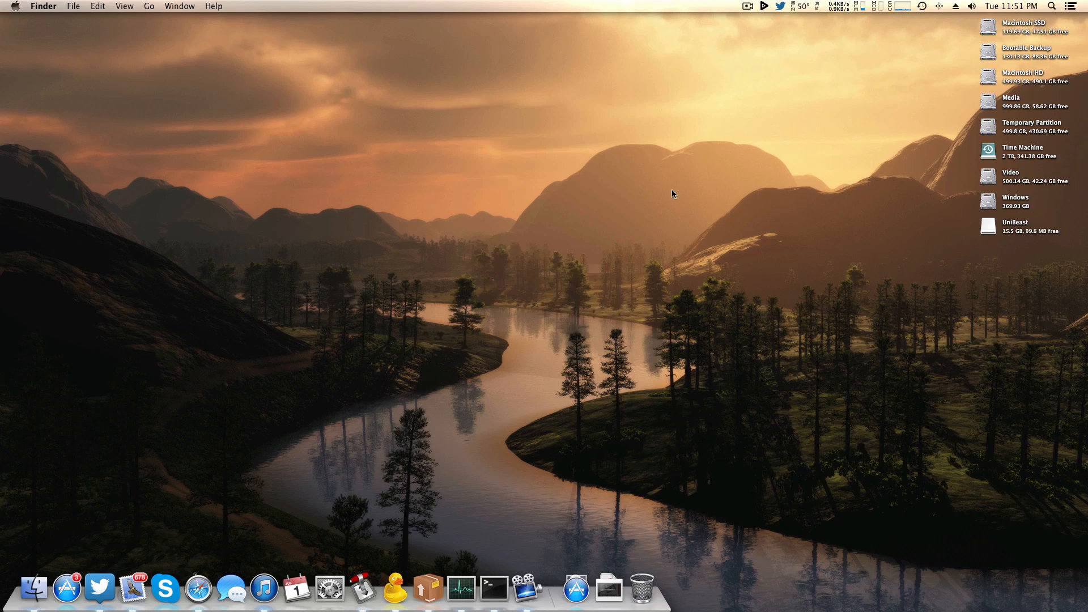
pyautogui.moveTo(692, 200)
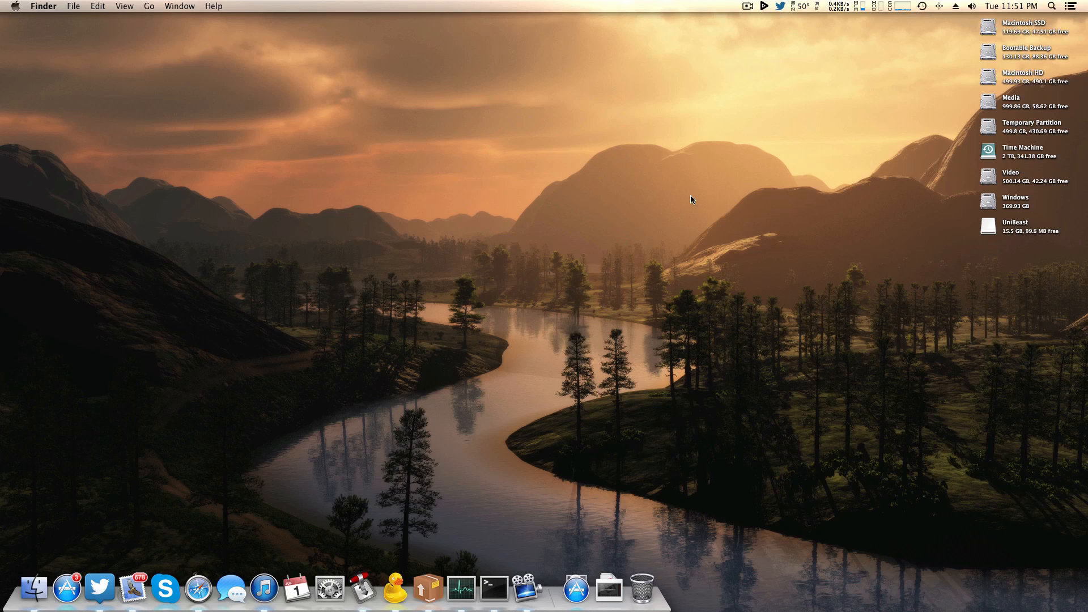